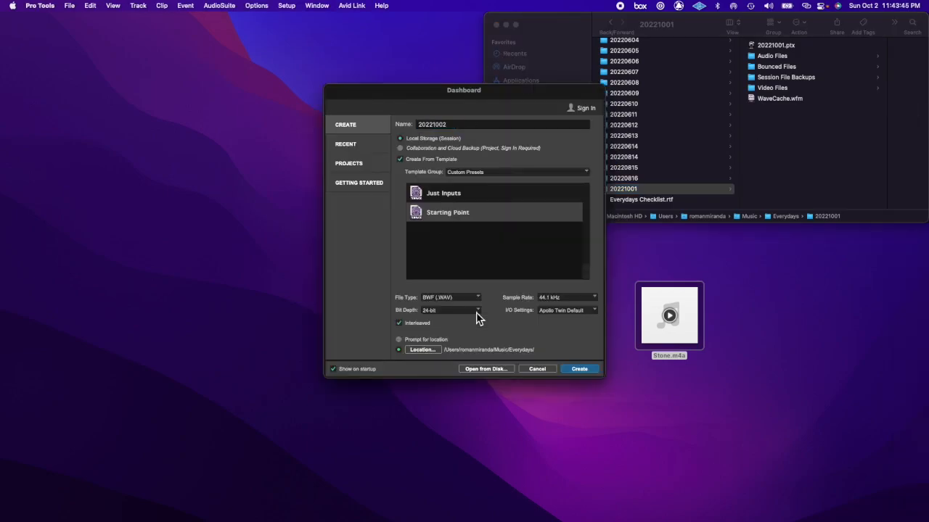
Step: Open the 20221002 session from the Dashboard into the Edit window
left_click(577, 368)
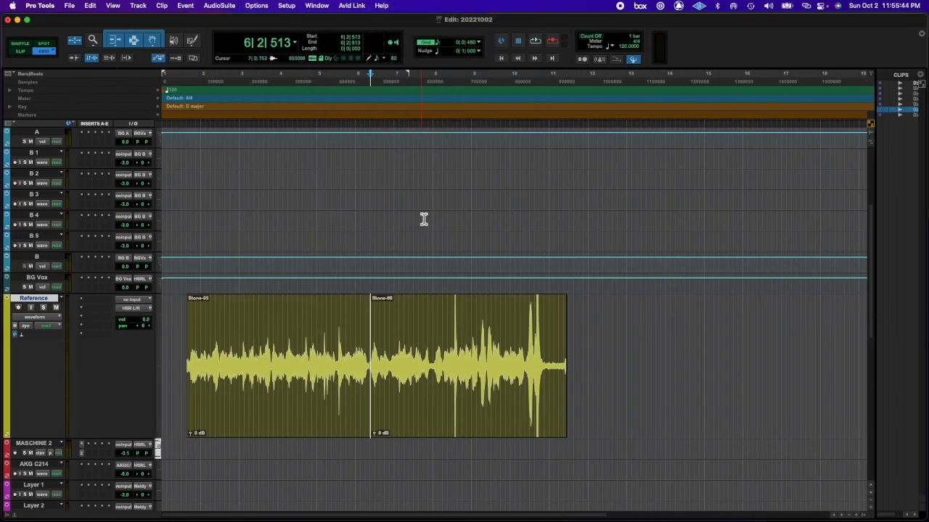
Step: Place the cursor at the start of the stone clip on the Reference track
left_click(283, 363)
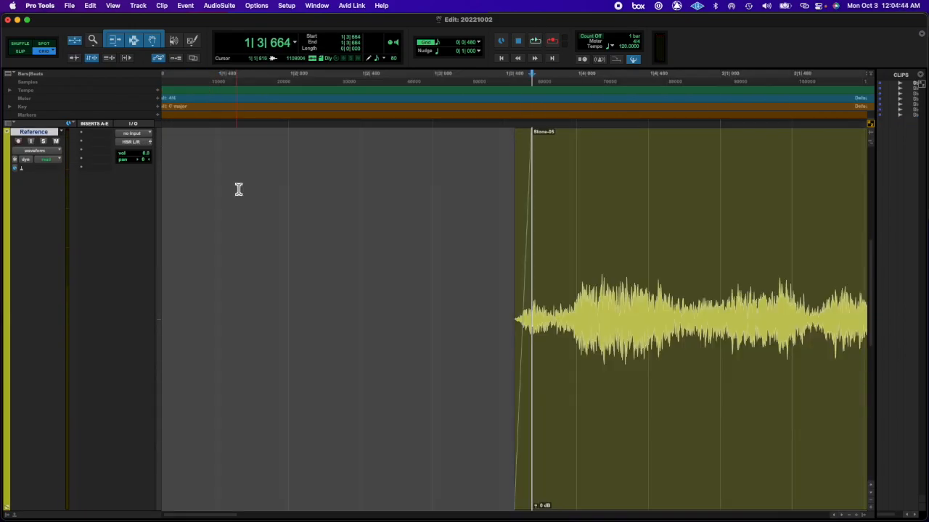
Step: Attempt the edit and dismiss the 'Cannot complete edit' session-start alert
left_click(90, 6)
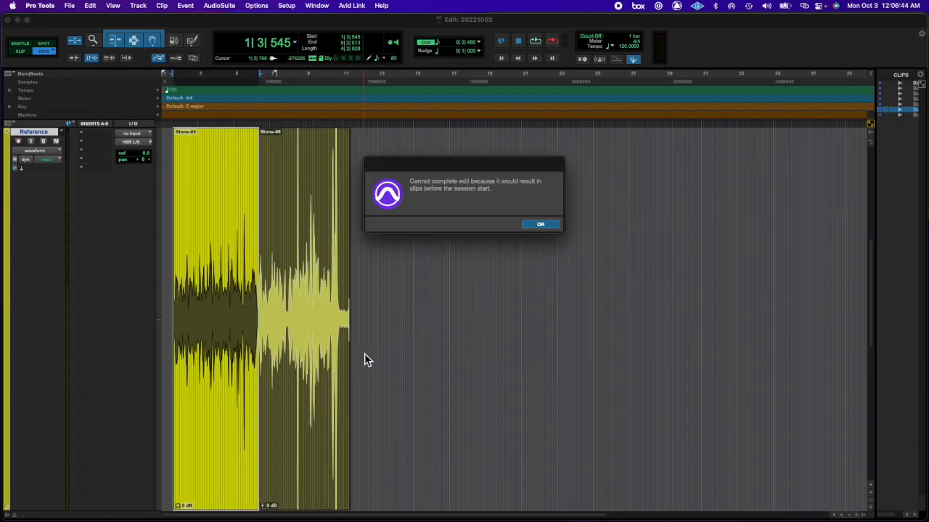
left_click(540, 224)
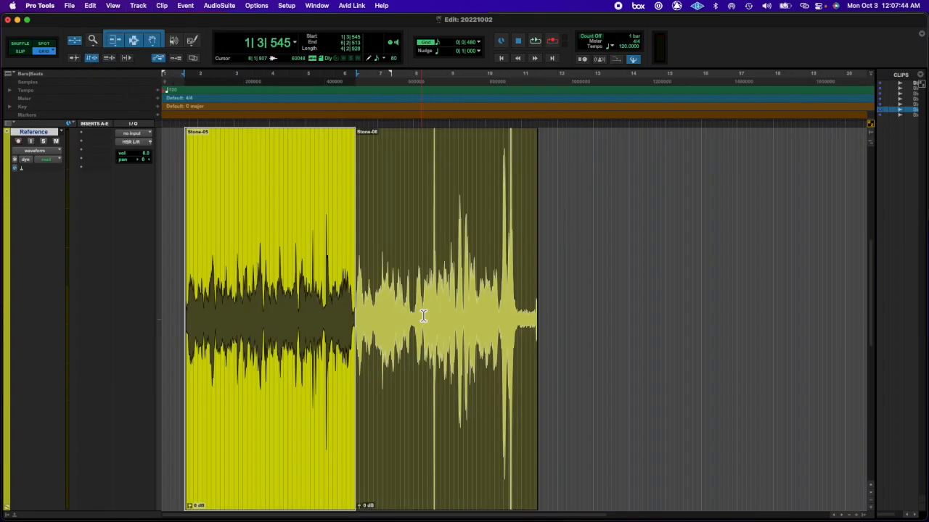